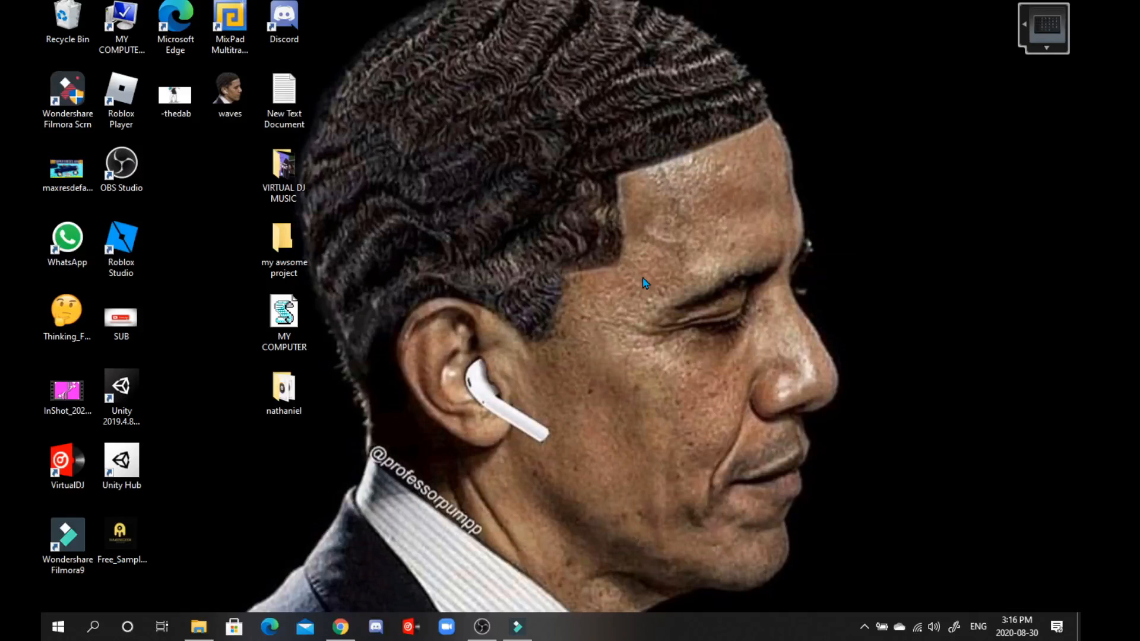
mouse_move(351, 582)
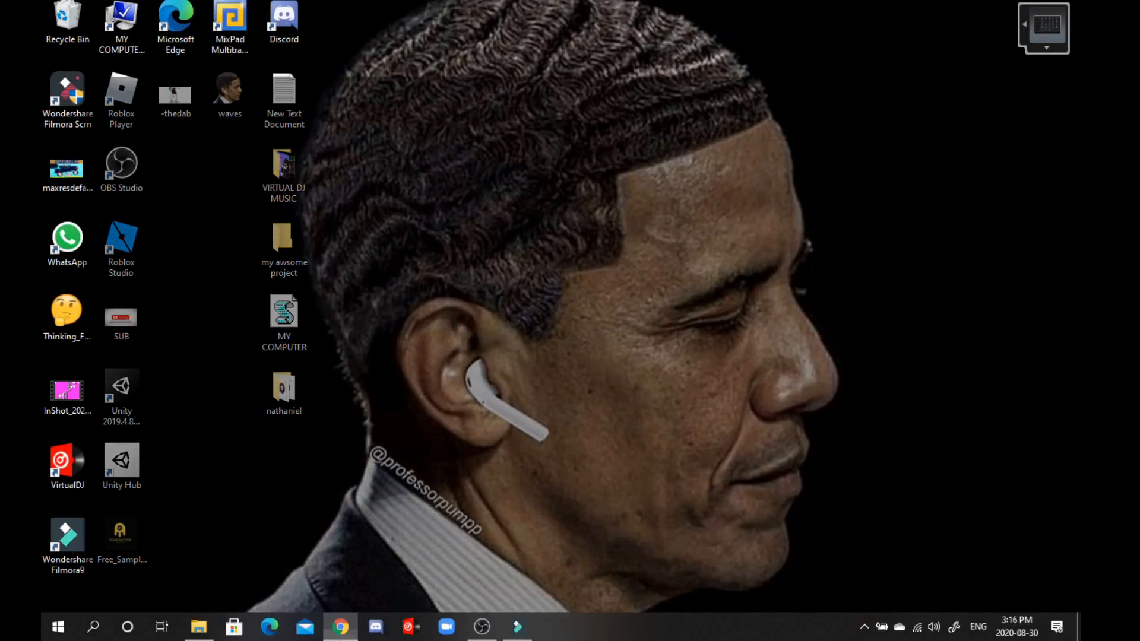
Go to youtube.com and reach the YouTube Studio dashboard through the profile avatar menu.
click(340, 626)
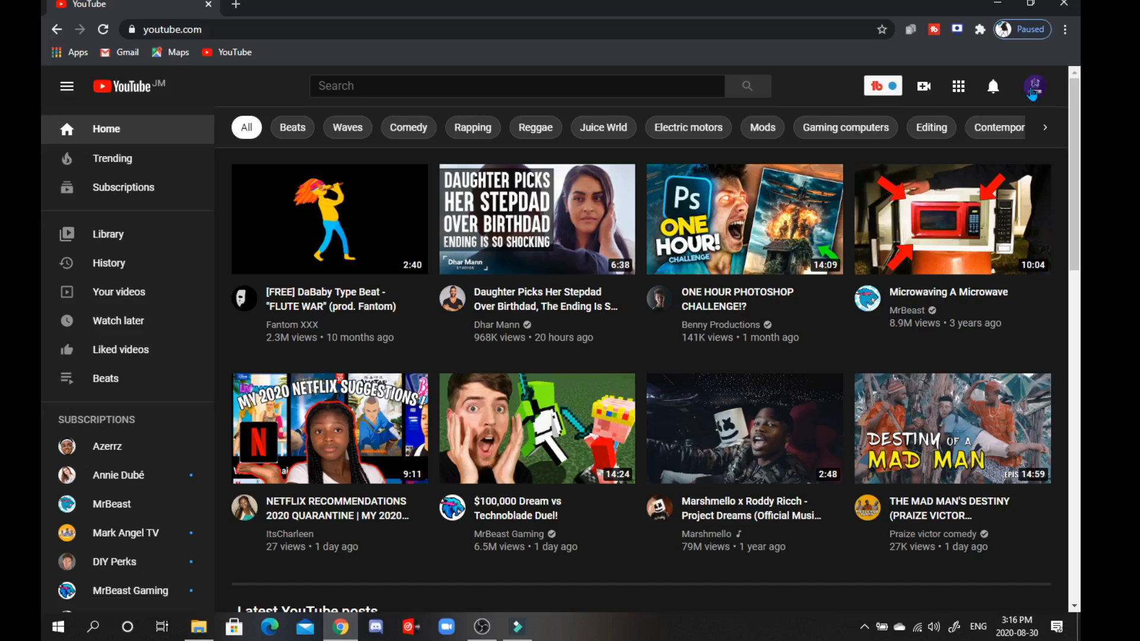
click(1033, 86)
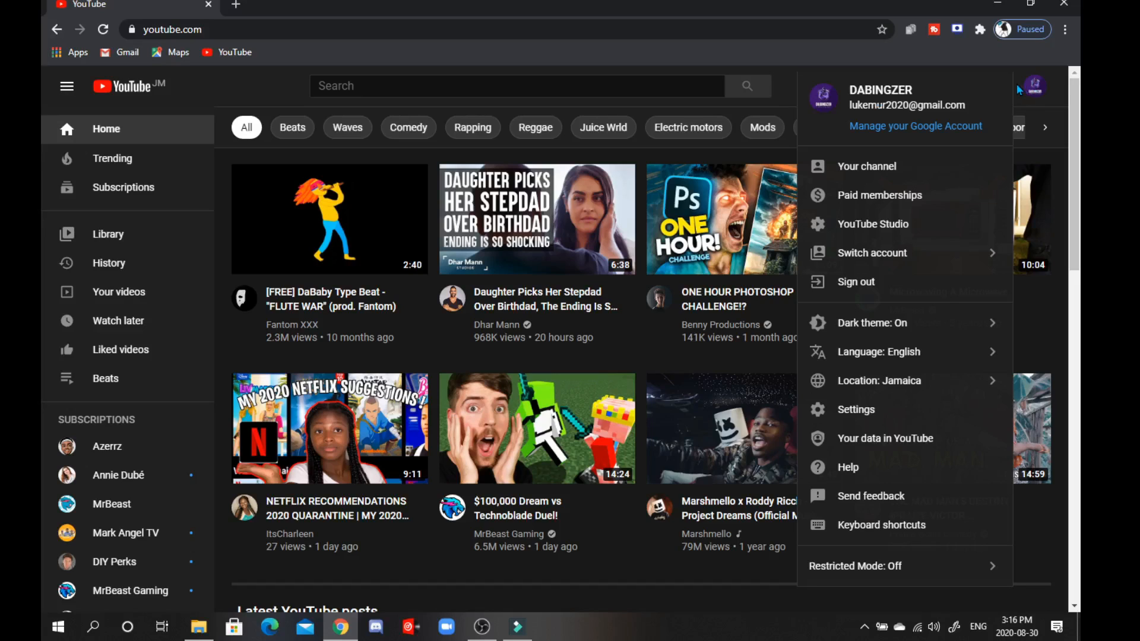
click(872, 225)
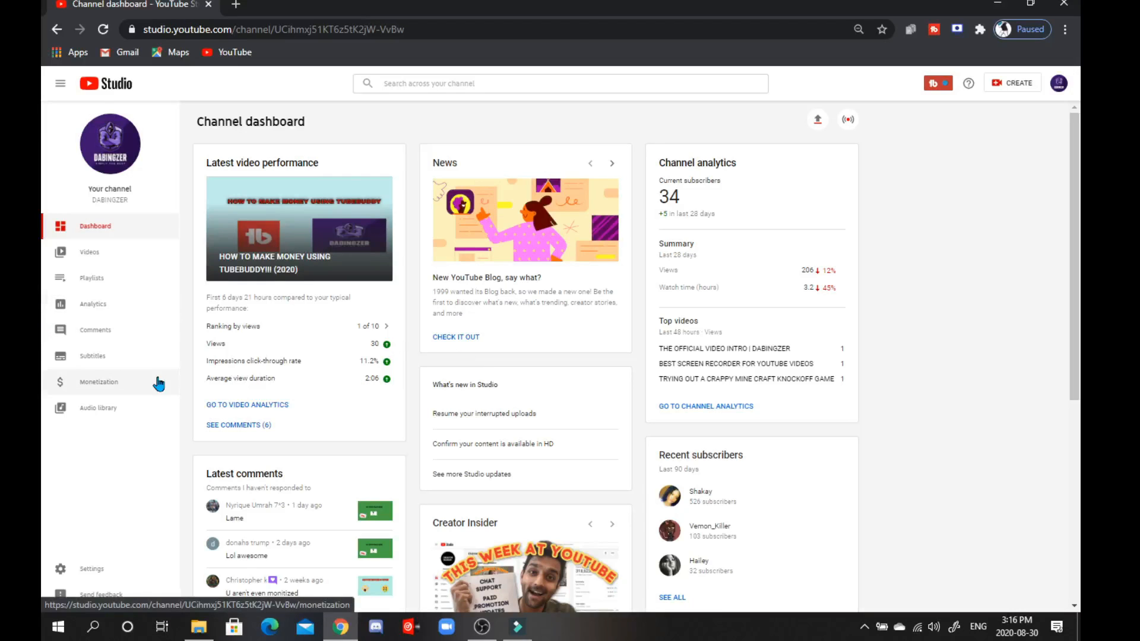
mouse_move(109, 566)
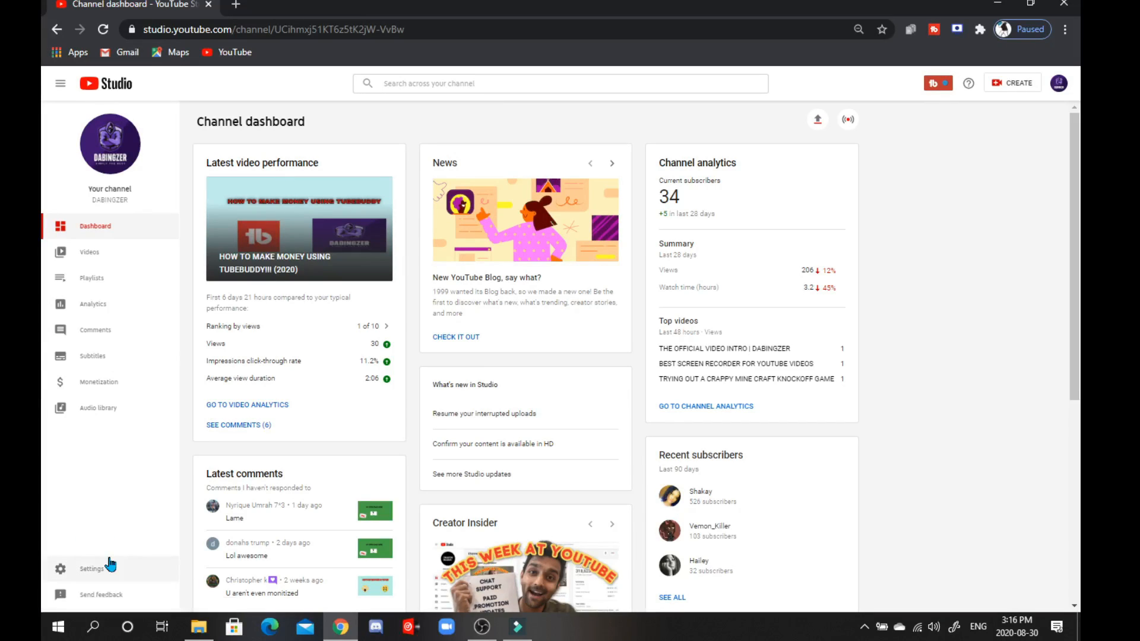
Bring up the Studio Settings dialog from the sidebar and point to the Channel section.
click(91, 569)
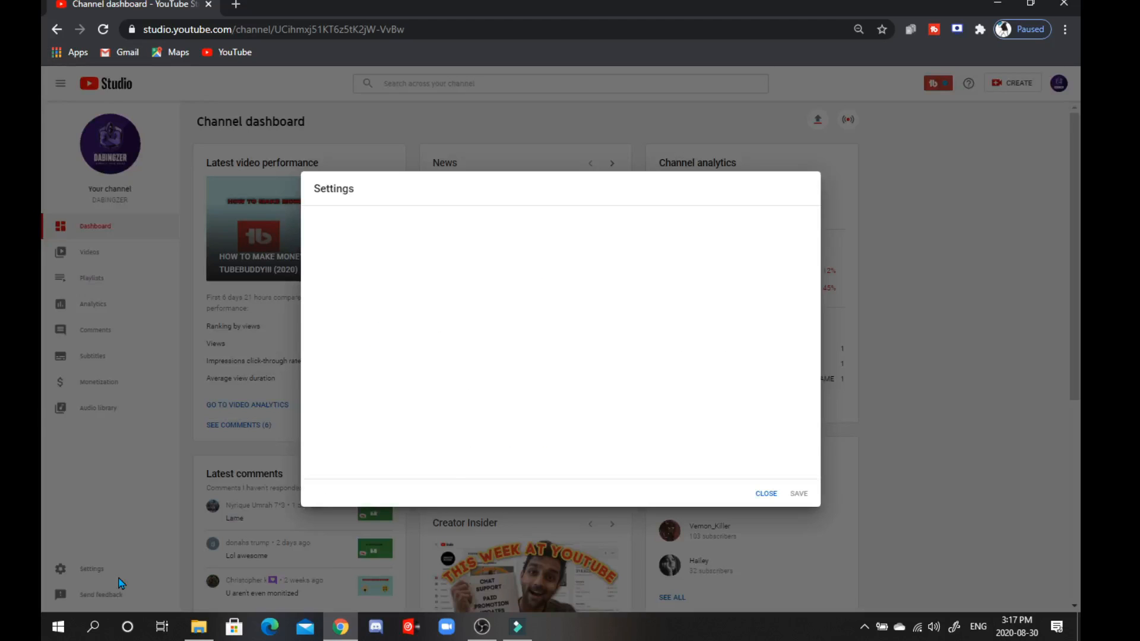
click(325, 224)
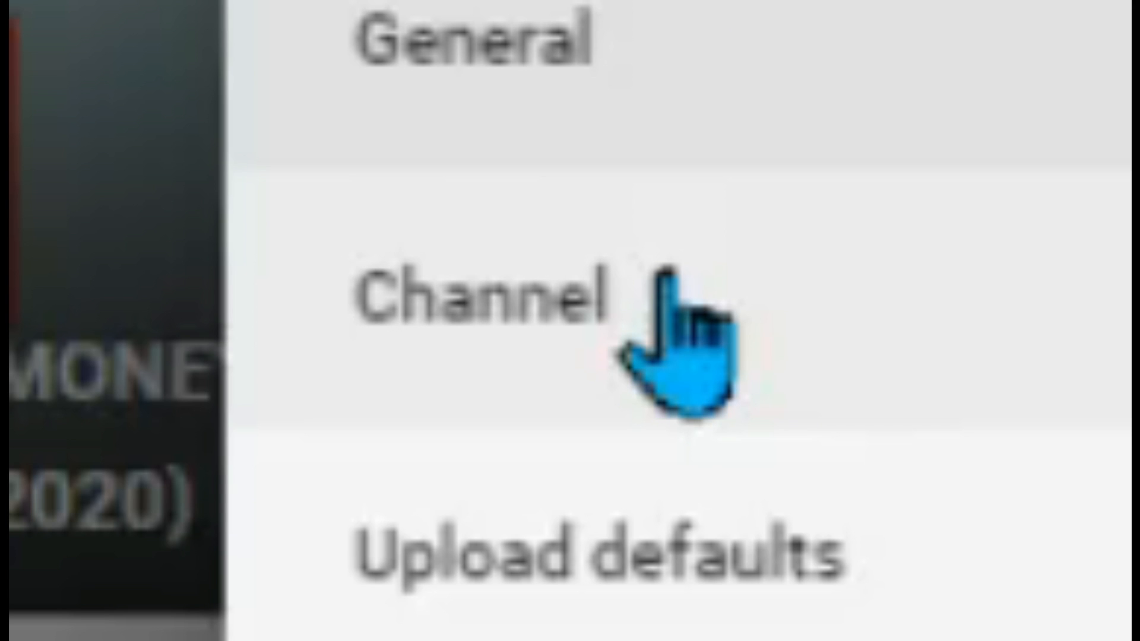
In Channel settings' Branding section, remove the existing video watermark.
click(326, 248)
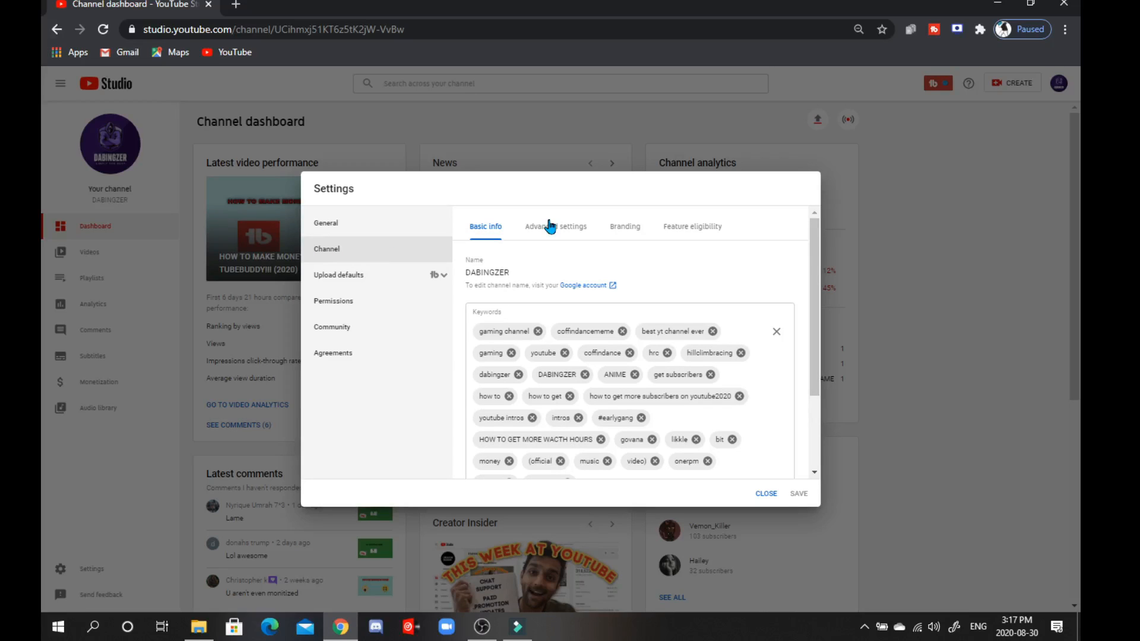
click(624, 226)
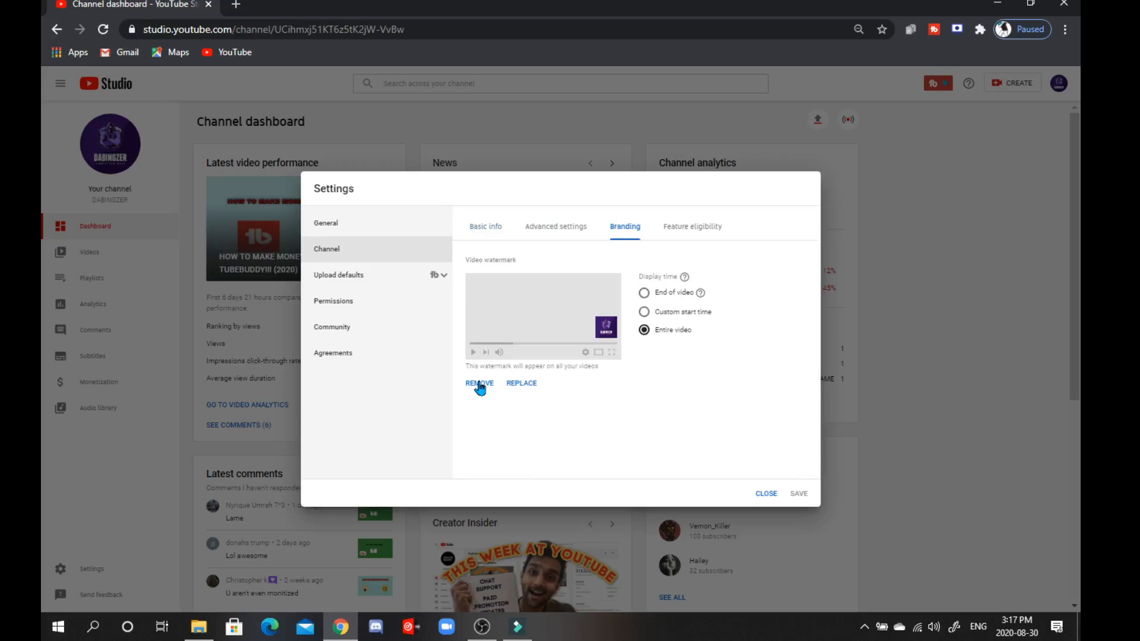
click(479, 383)
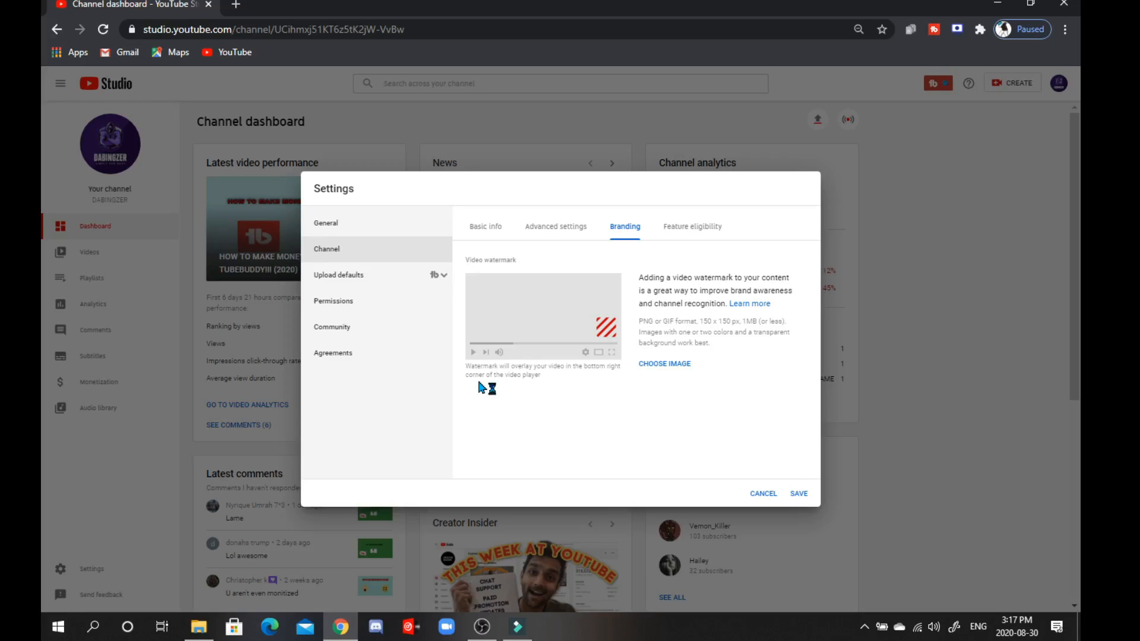
mouse_move(689, 333)
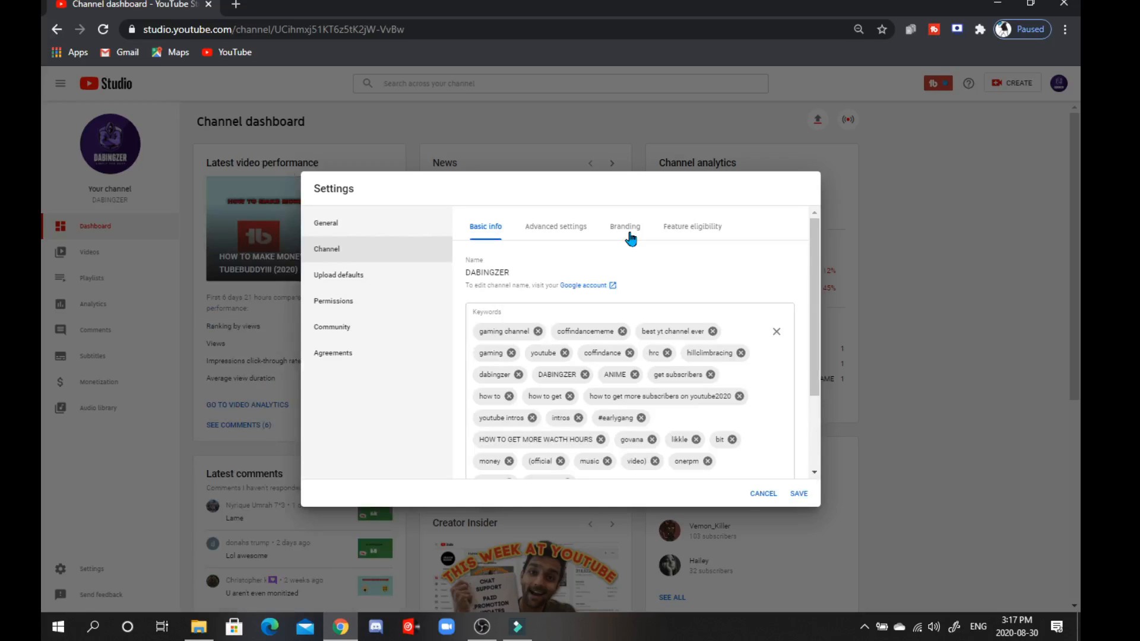
Upload the channel profile picture as the video watermark, displayed at End of video.
click(624, 226)
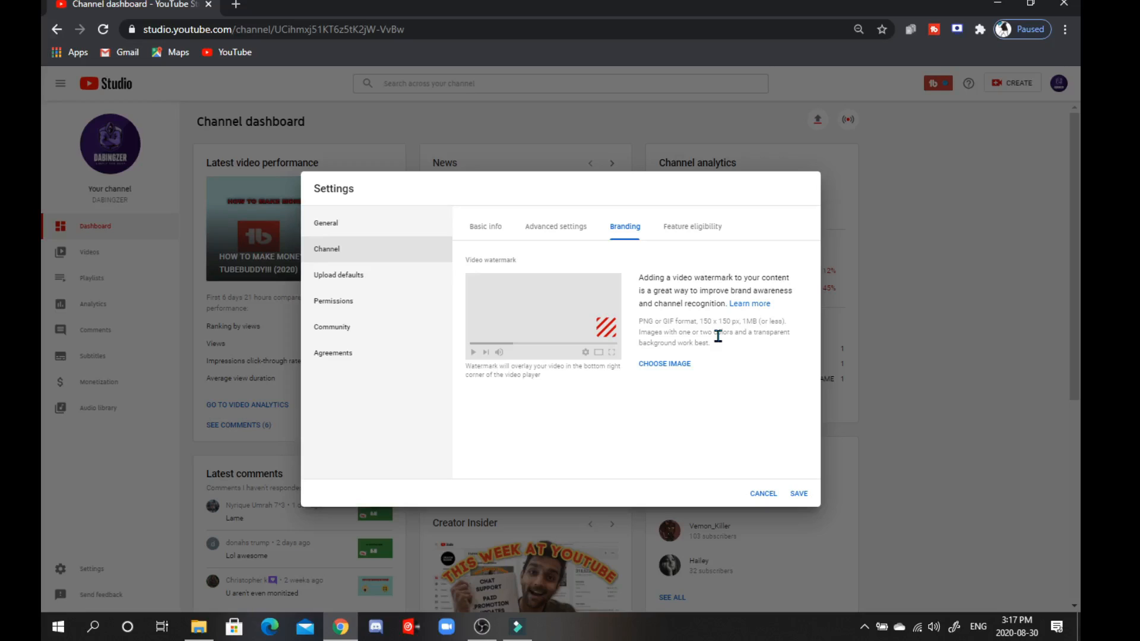
mouse_move(857, 263)
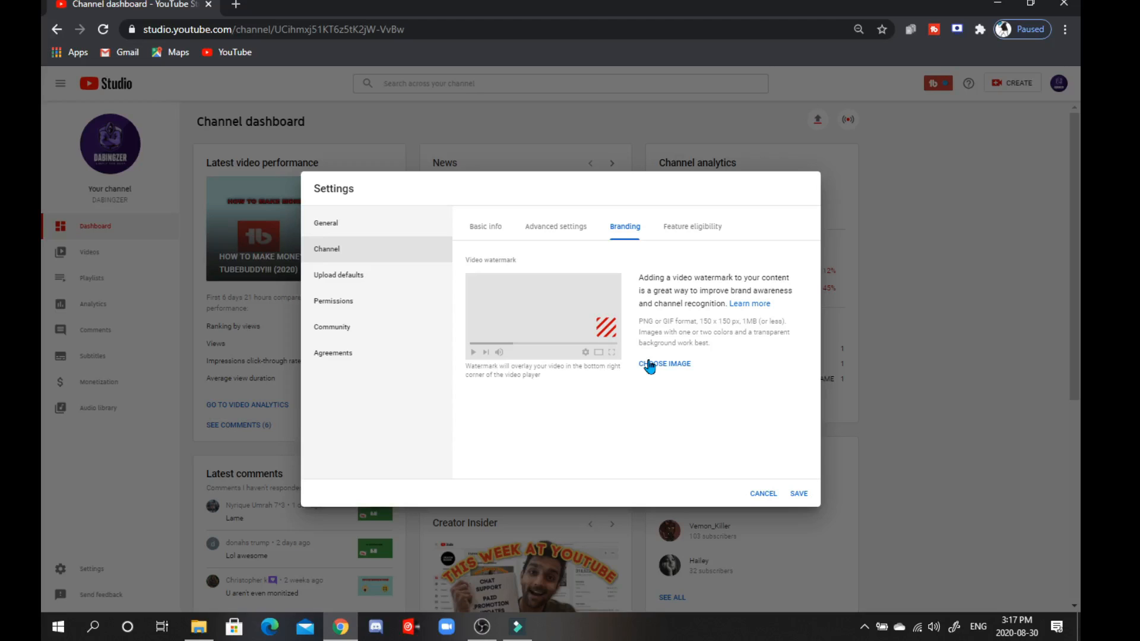
click(663, 364)
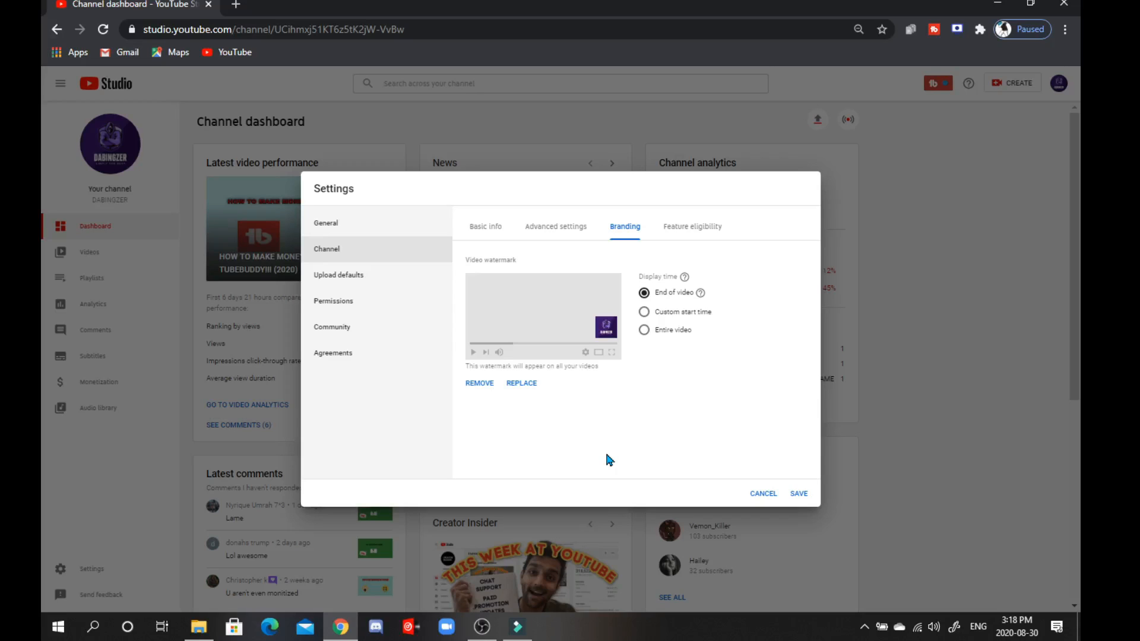
mouse_move(630, 334)
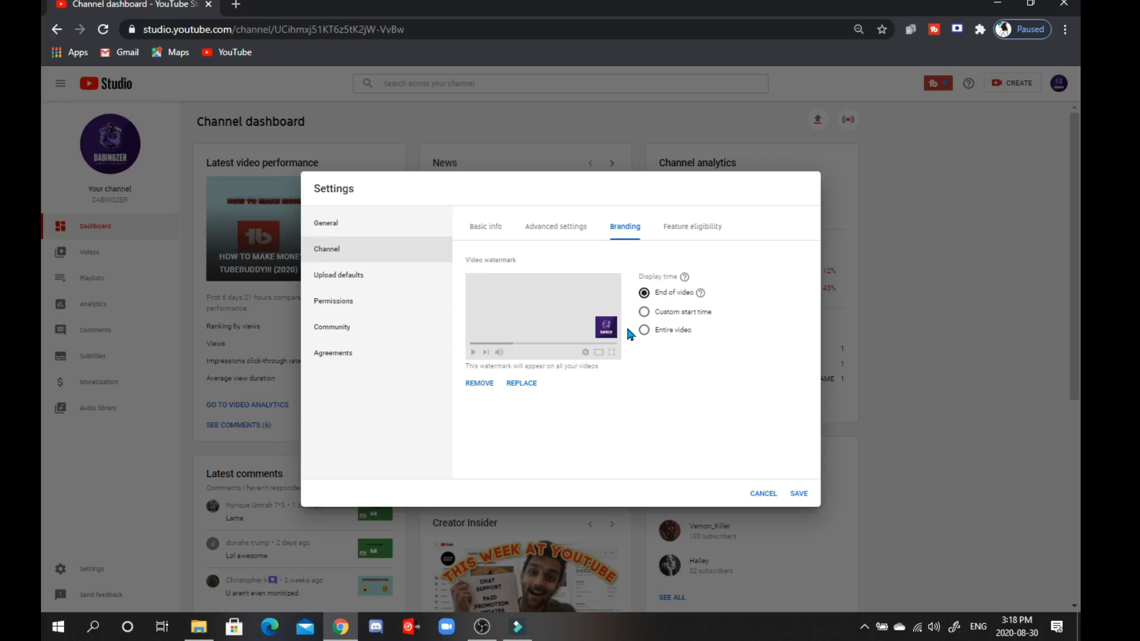
Save the watermark and play 'HOW TO MAKE MONEY USING TUBEBUDDY!!! (2020)' showing the overlay.
click(762, 493)
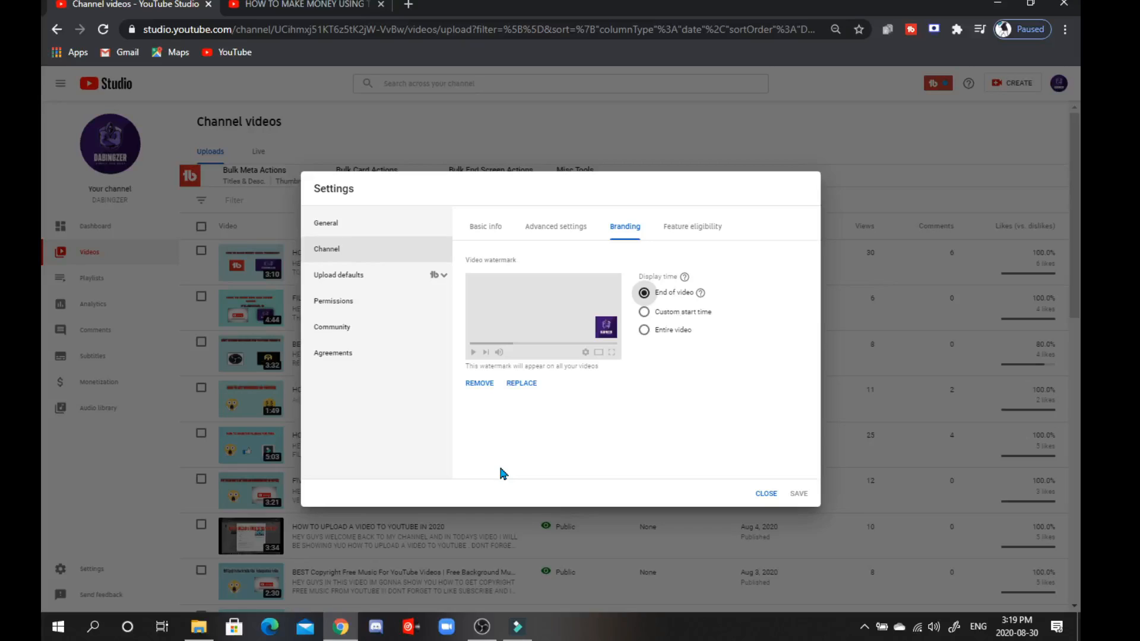
mouse_move(538, 406)
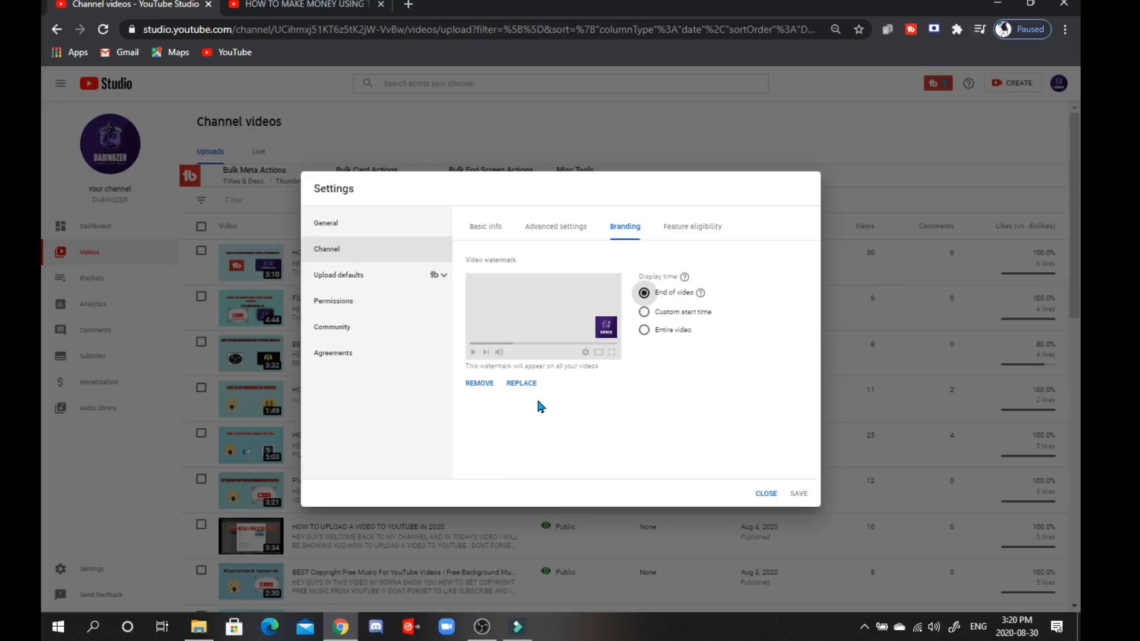
mouse_move(668, 335)
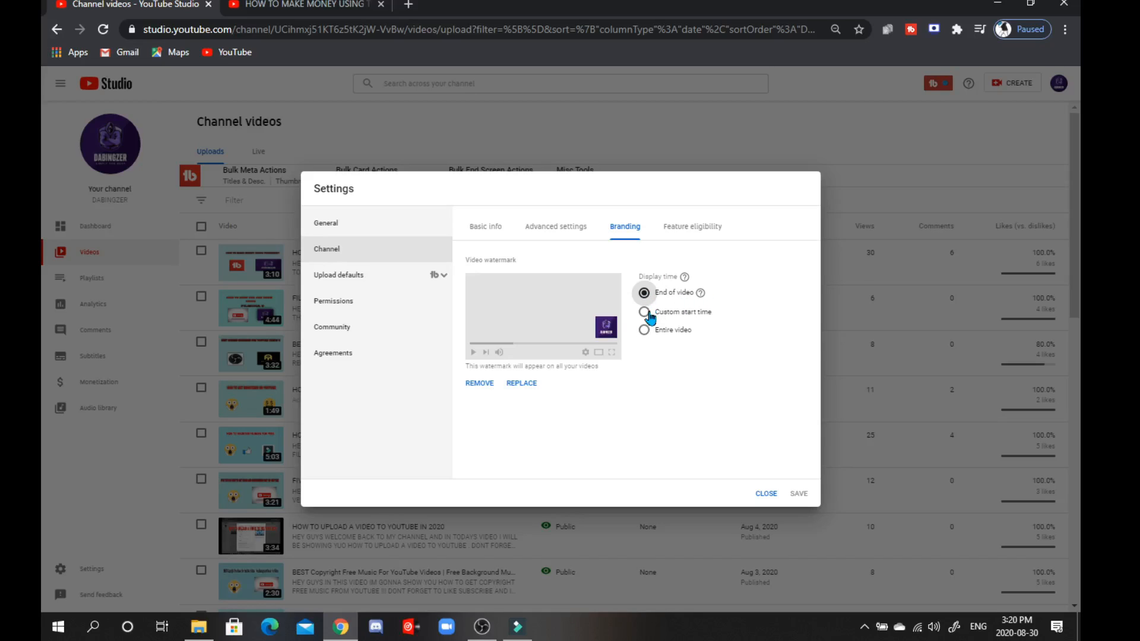
click(644, 329)
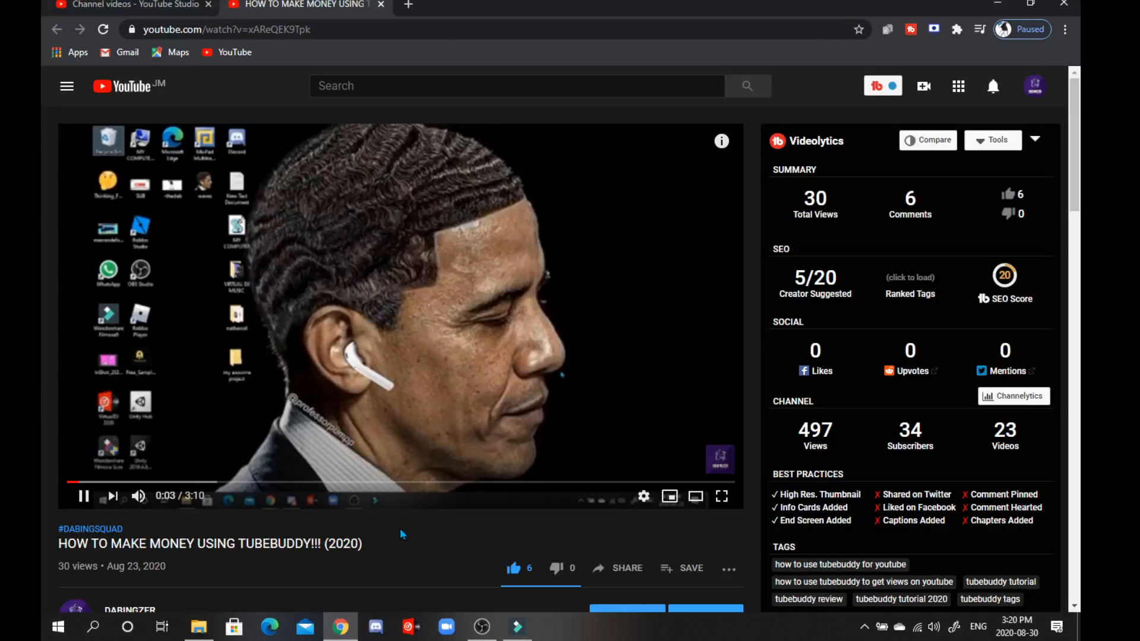
click(83, 496)
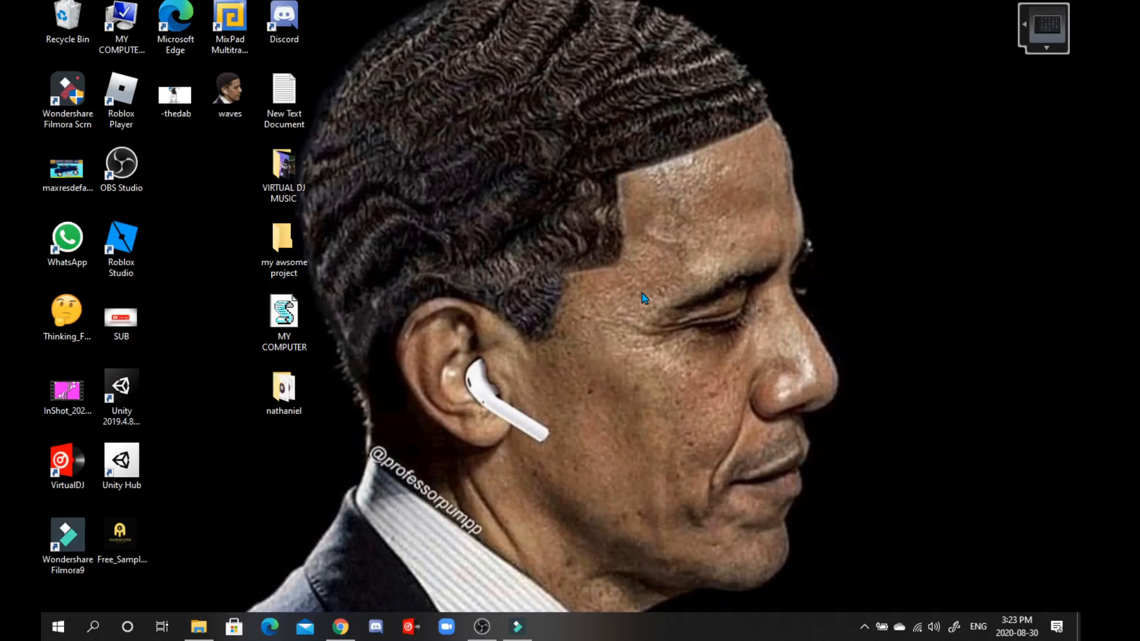
mouse_move(498, 439)
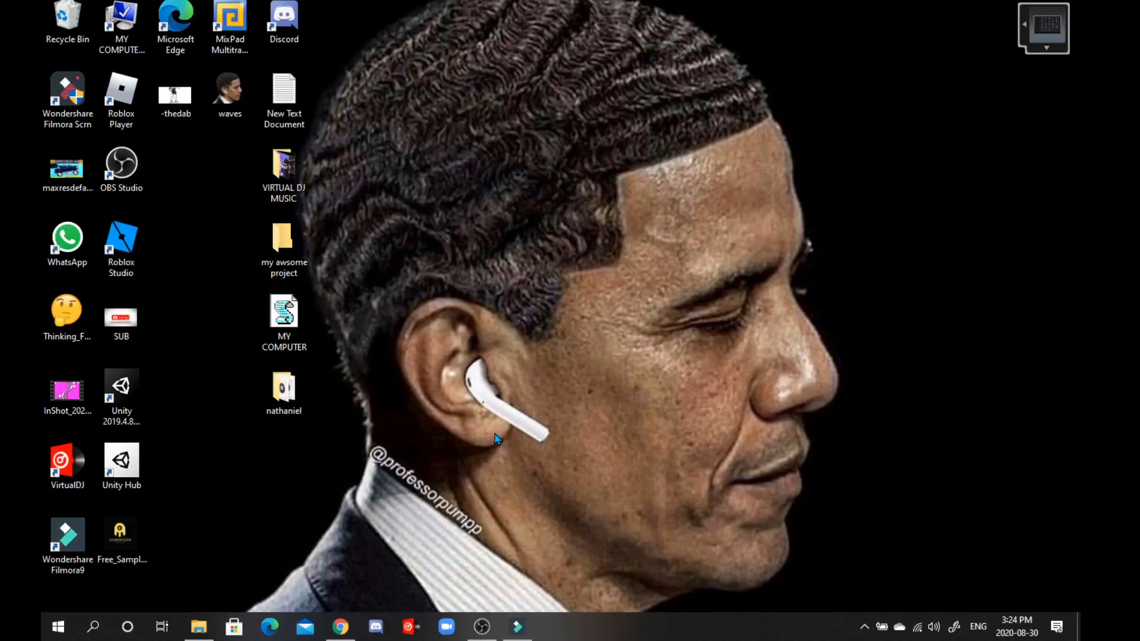